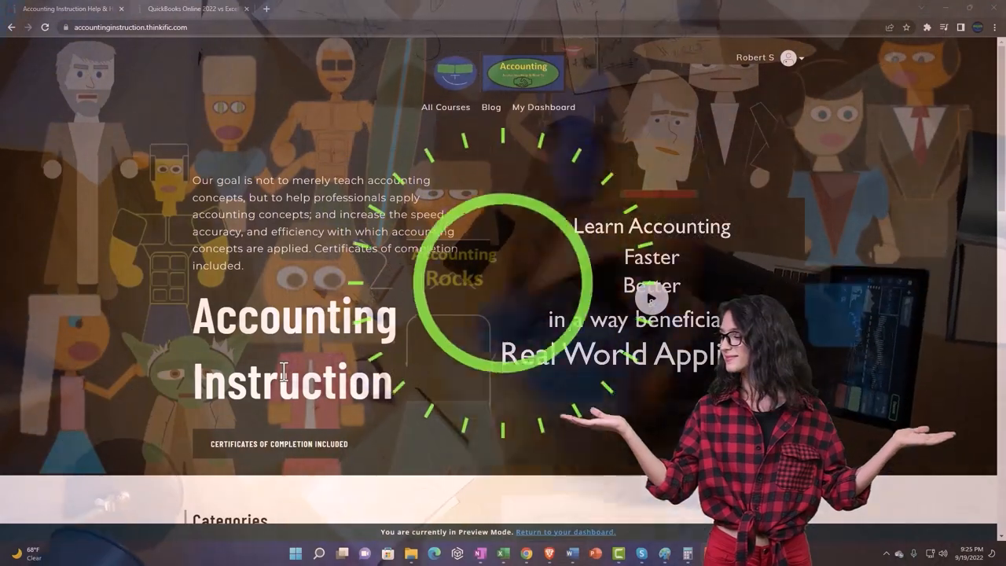
# Move to Schedule 1 page 2, Adjustments to Income, with line 12 still empty
pyautogui.scroll(-3)
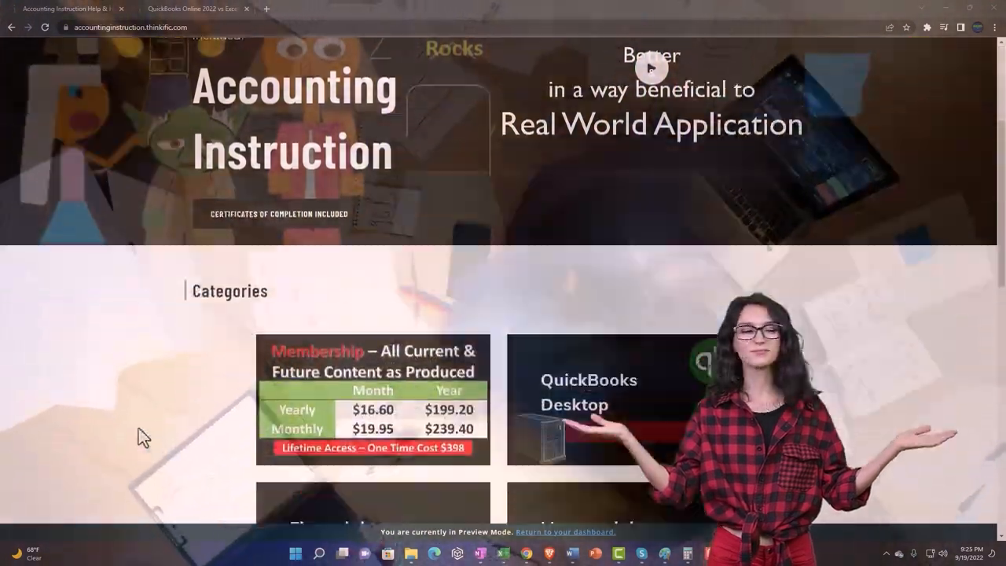
pyautogui.scroll(-3)
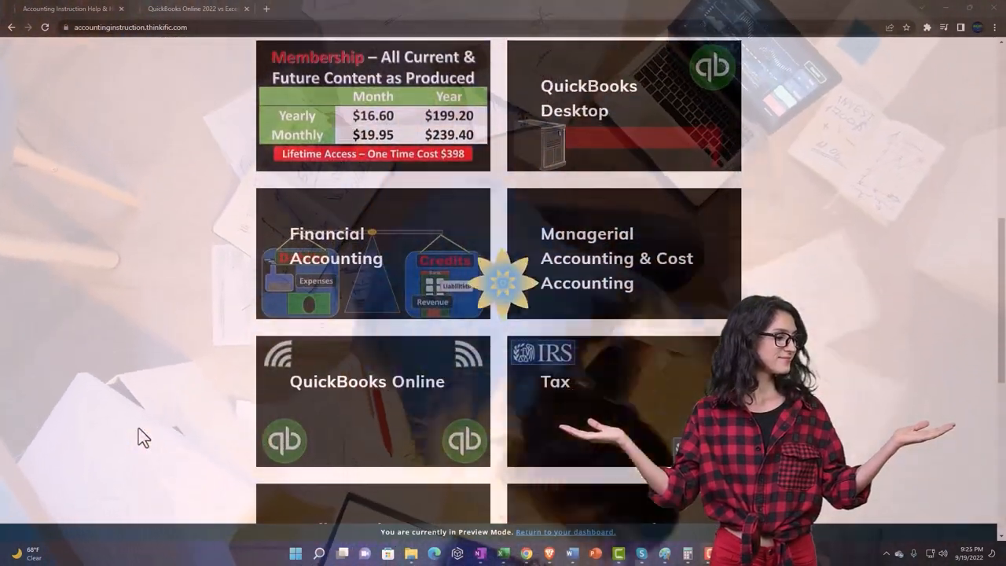
pyautogui.scroll(-3)
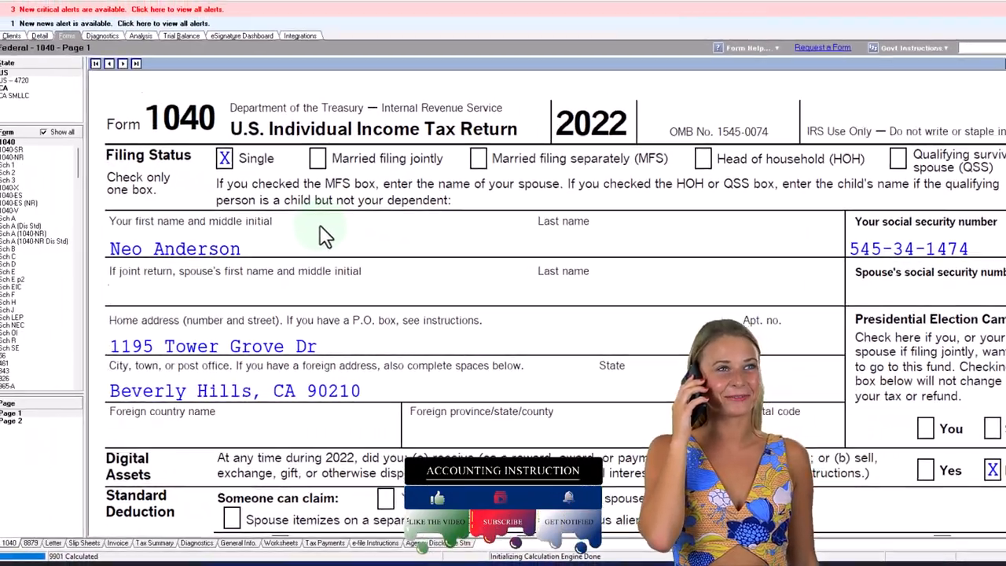
pyautogui.scroll(-3)
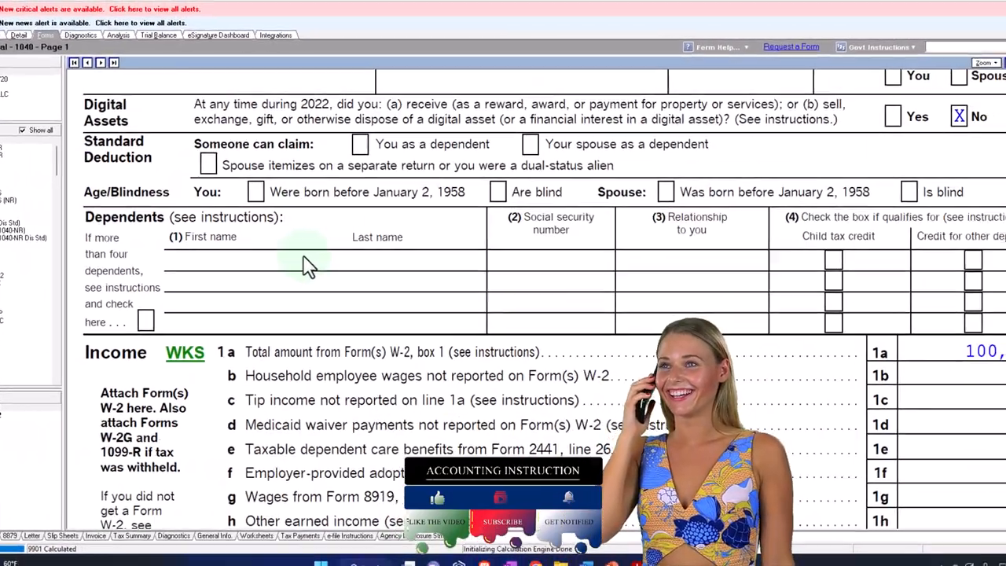
pyautogui.scroll(-3)
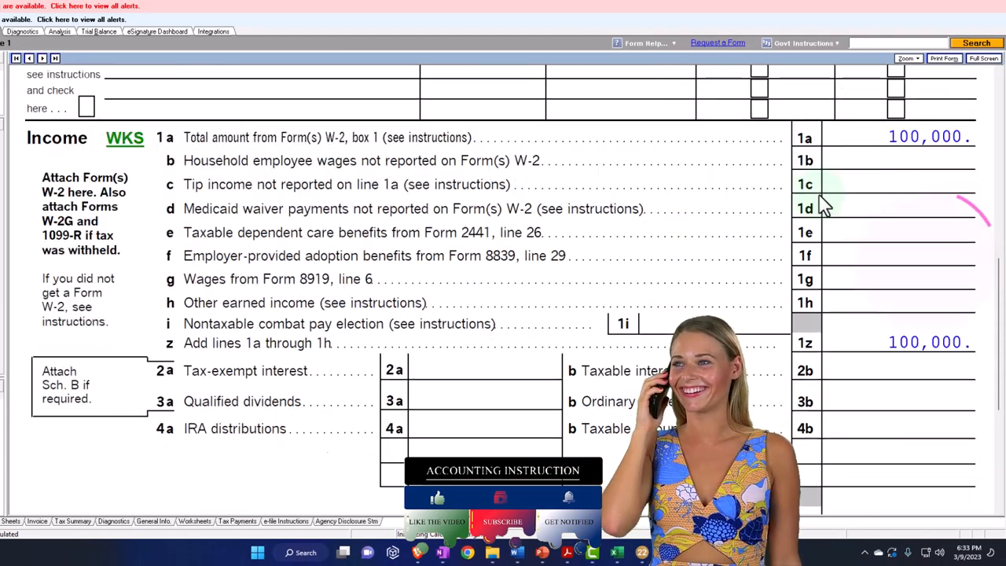
pyautogui.scroll(-3)
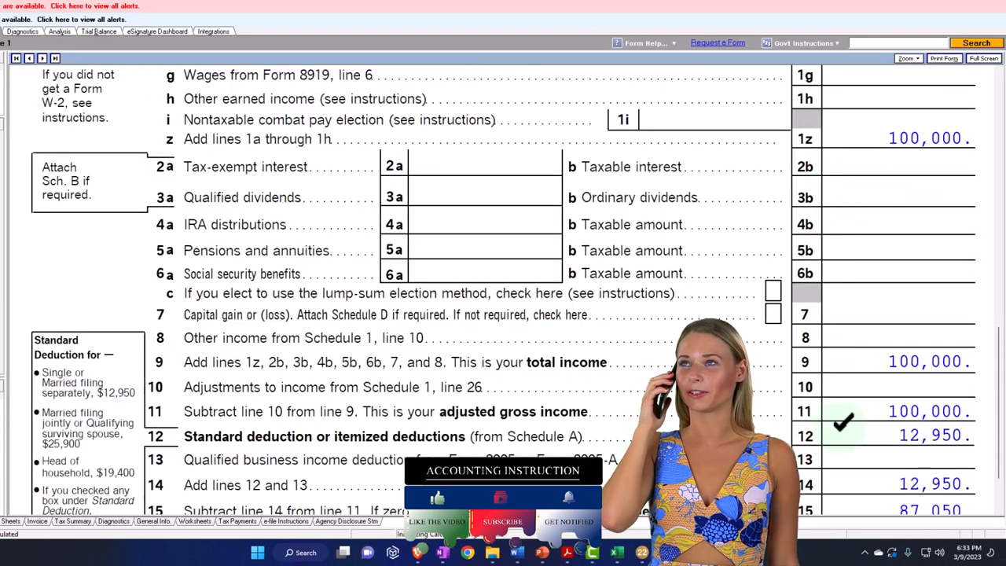
pyautogui.scroll(-3)
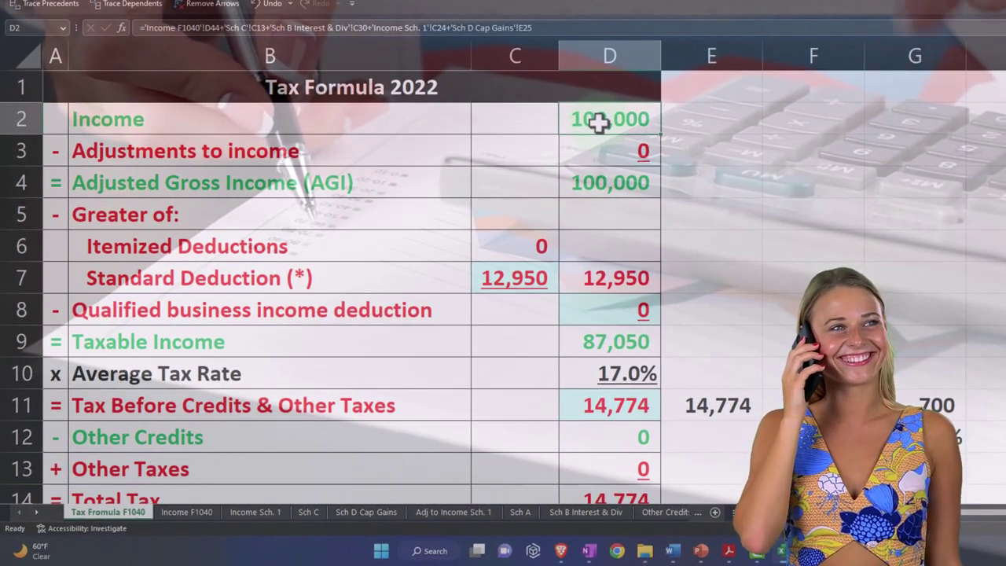
pyautogui.click(514, 277)
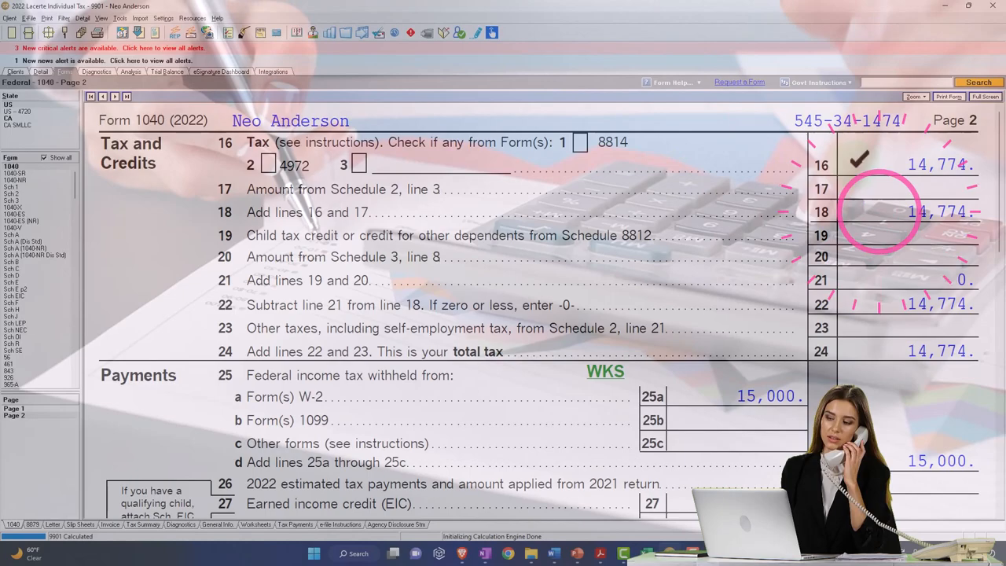
pyautogui.scroll(-3)
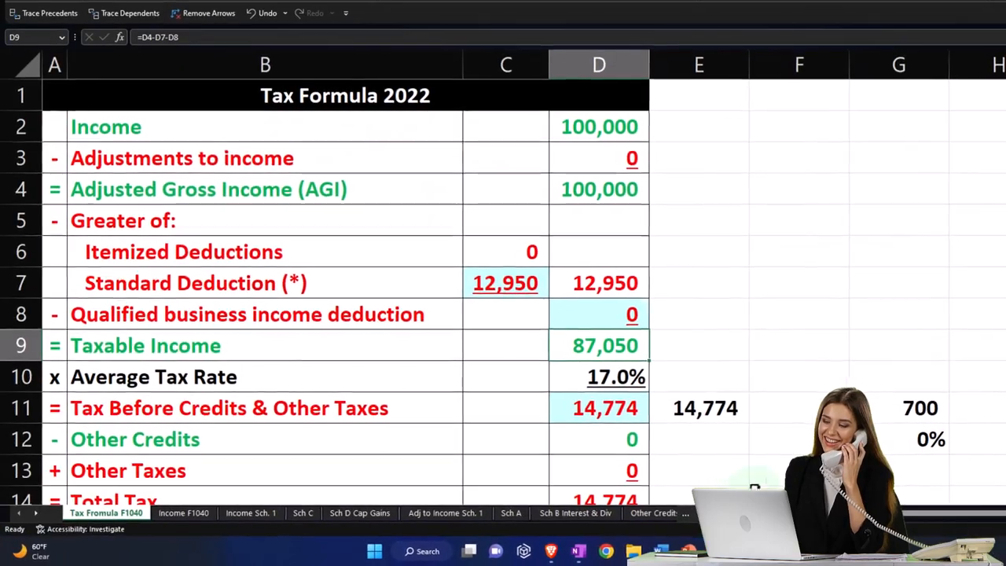
pyautogui.moveTo(736, 457)
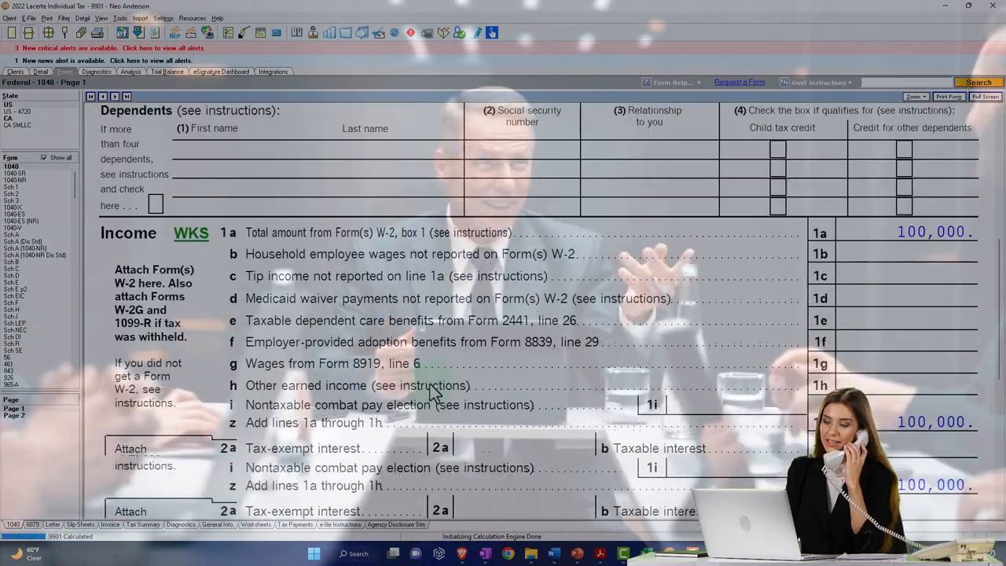
pyautogui.scroll(-3)
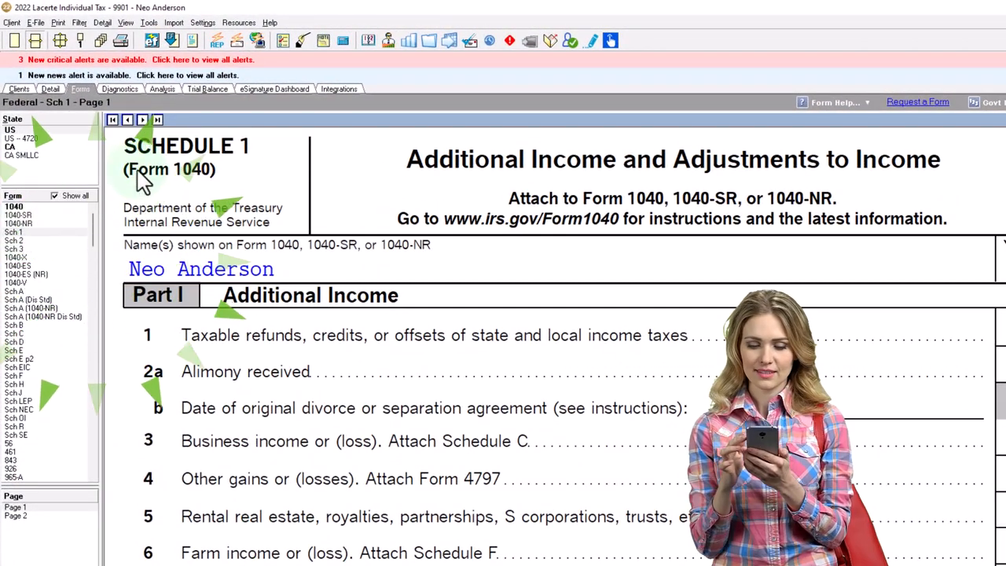
pyautogui.click(15, 439)
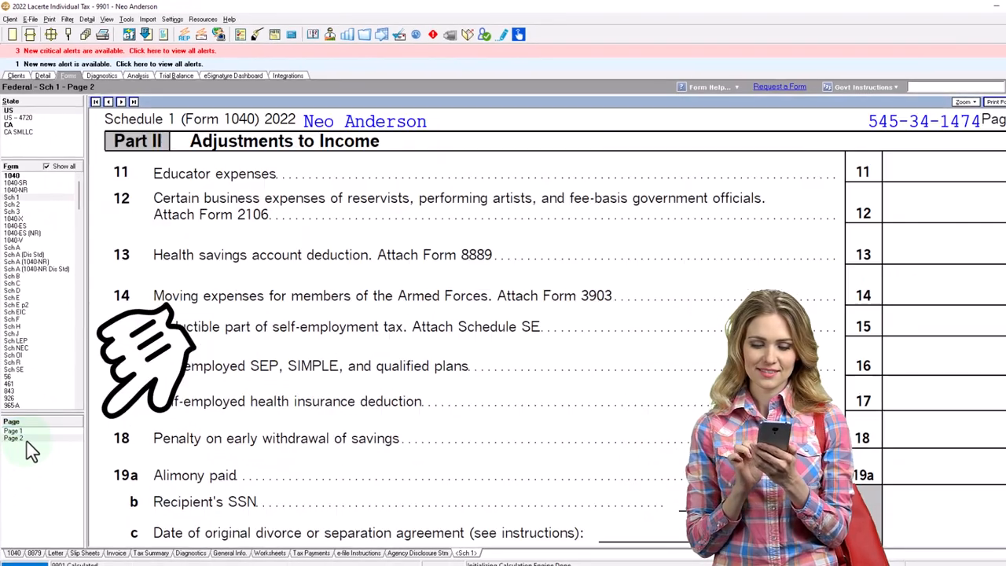
pyautogui.moveTo(206, 240)
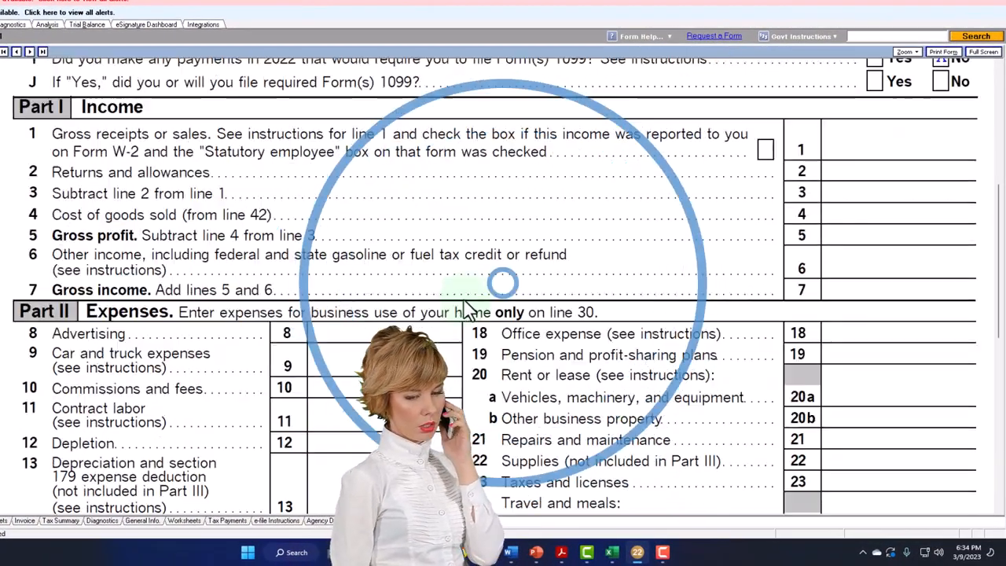
# Scroll through the Schedule C Part I income and Part II expense lines
pyautogui.scroll(-3)
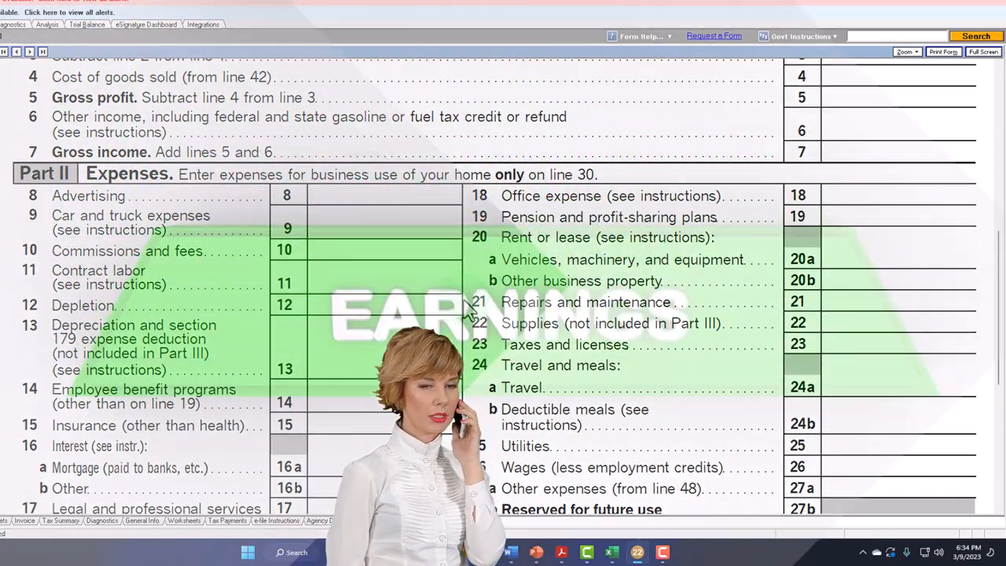
pyautogui.scroll(-3)
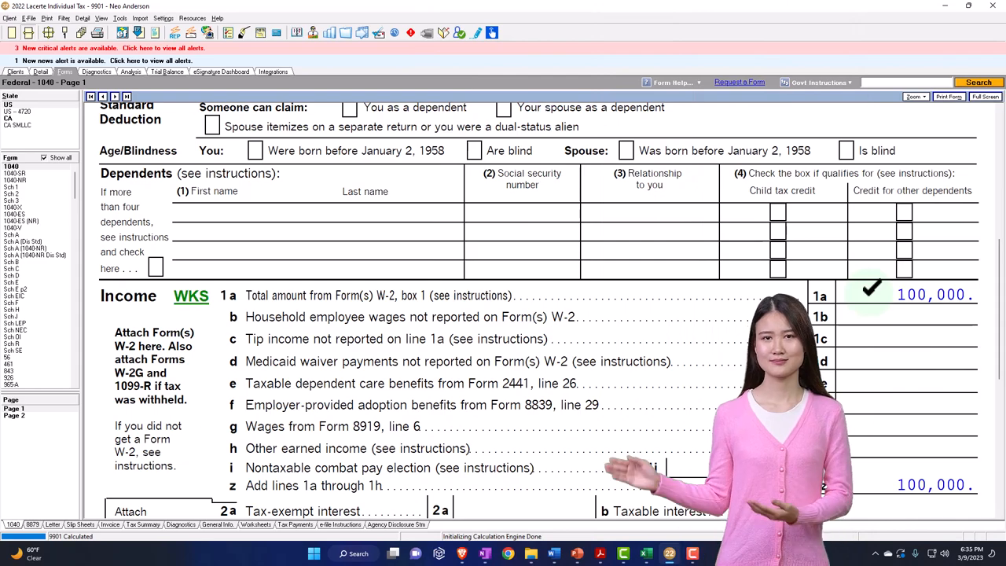
# Scroll Form 1040 page 1 down to lines 9–15, where AGI is 100,000
pyautogui.scroll(-3)
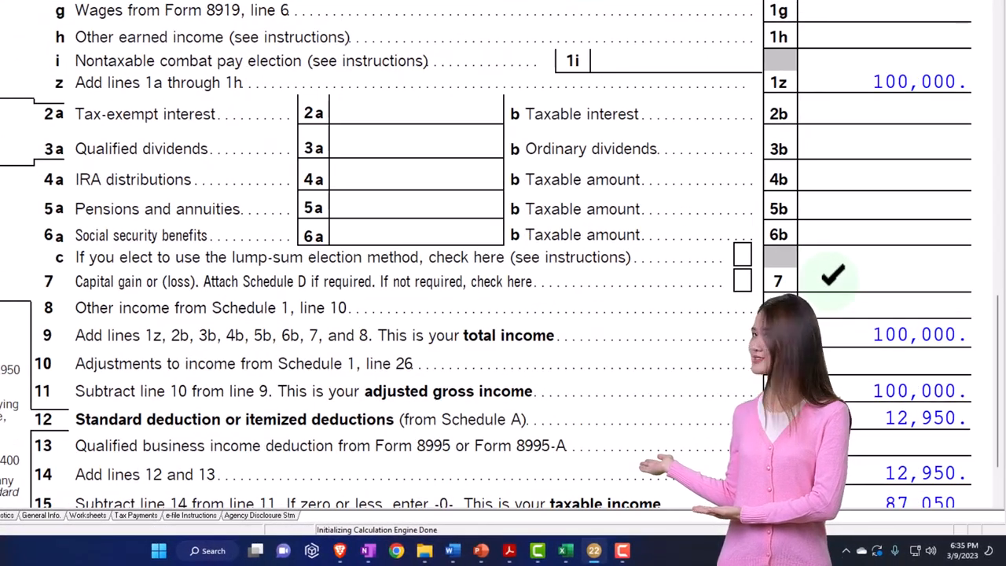
pyautogui.scroll(-3)
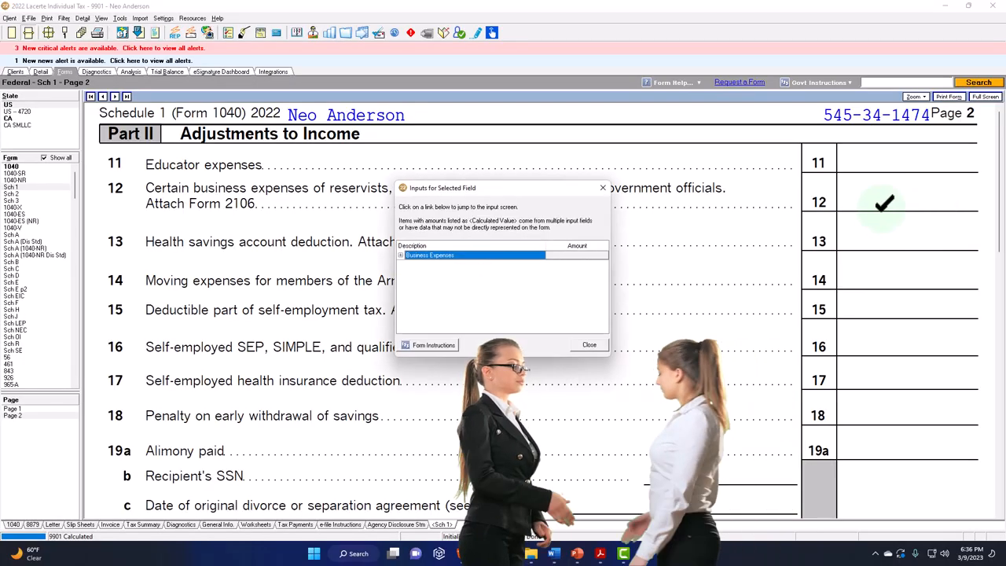
# Jump to the line 12 business expense input screen and dismiss the vehicle information notice
pyautogui.click(401, 254)
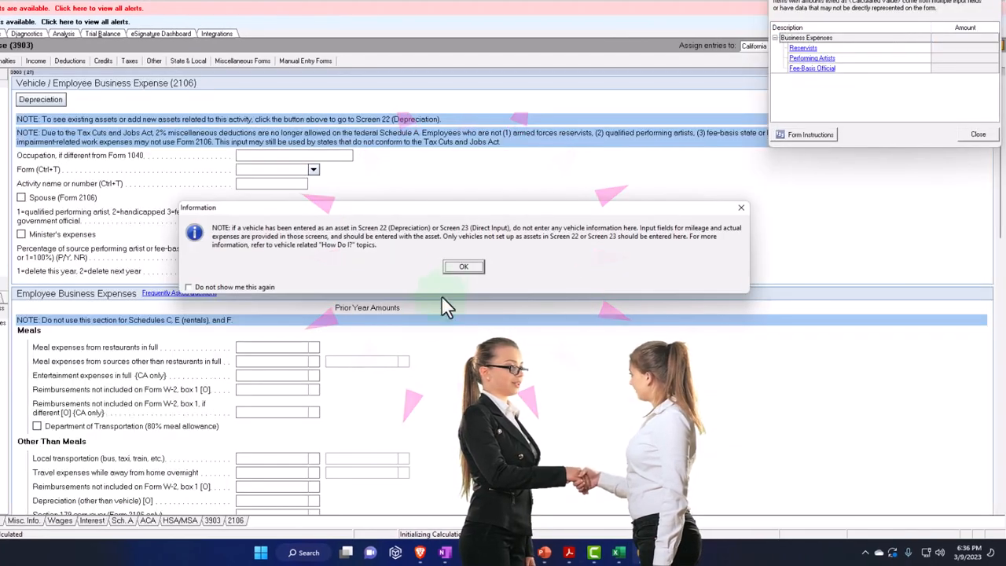
pyautogui.click(463, 266)
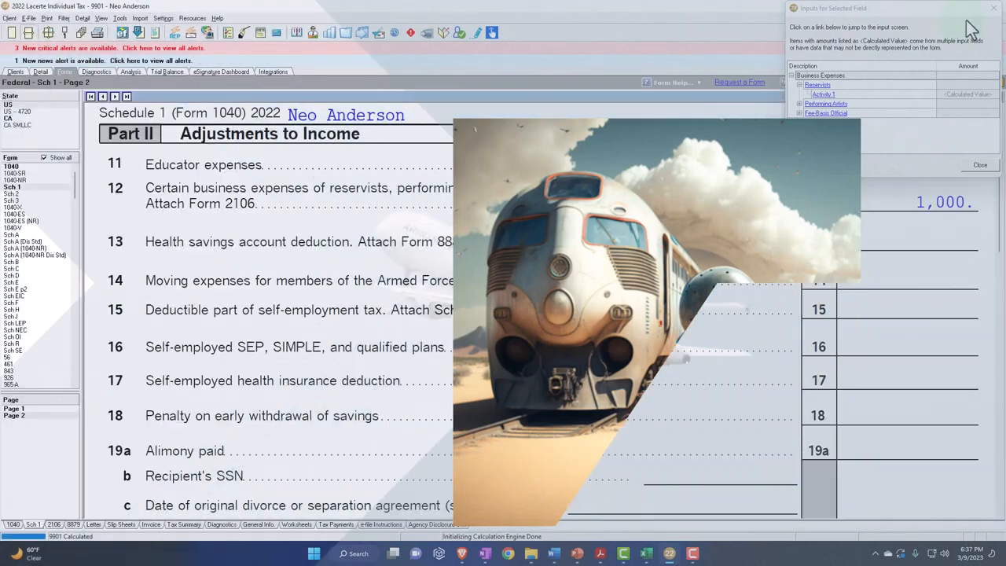
# Close the field-inputs panel and review Form 2106's 1,000 travel expense totaled on line 6
pyautogui.click(978, 164)
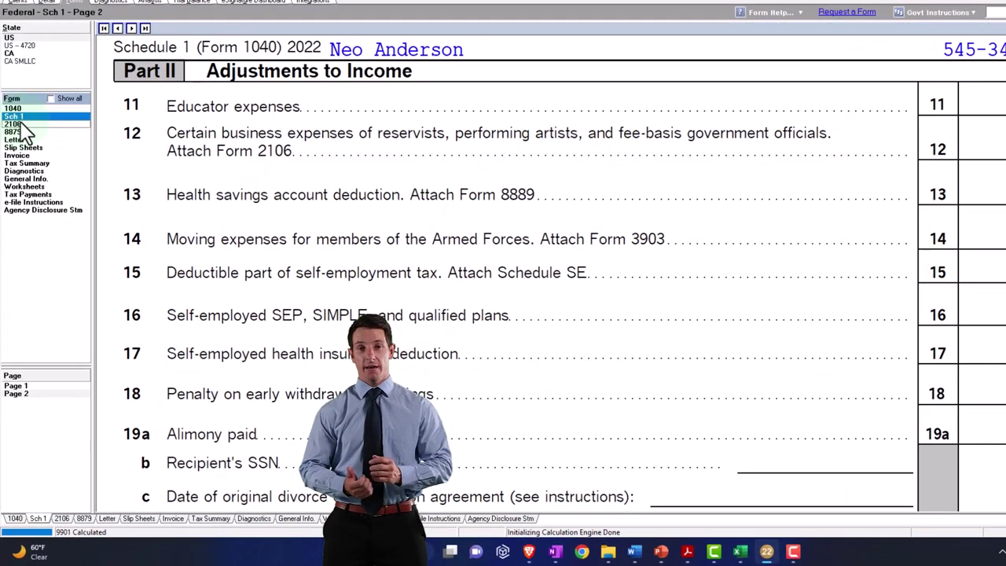
pyautogui.click(14, 132)
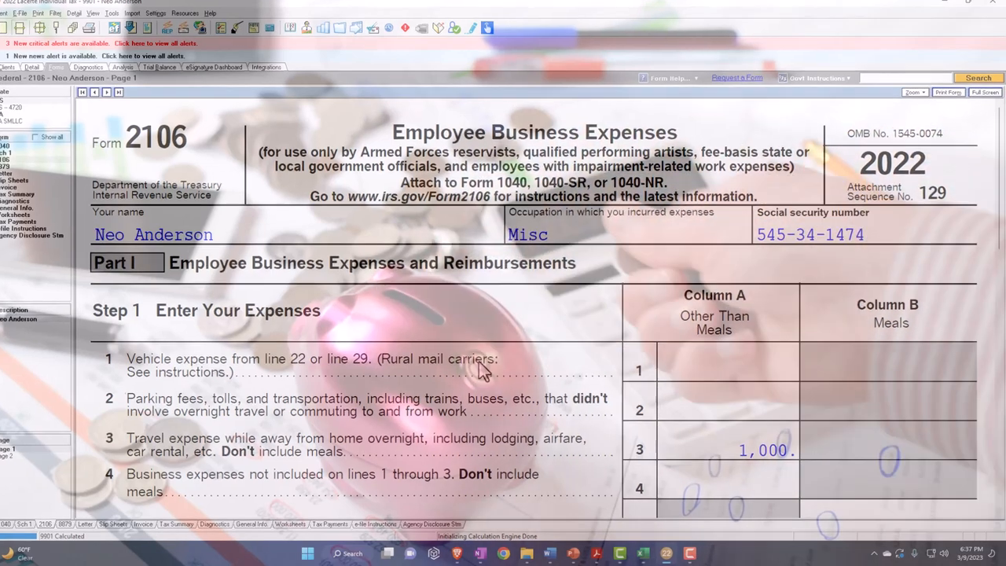
pyautogui.scroll(-3)
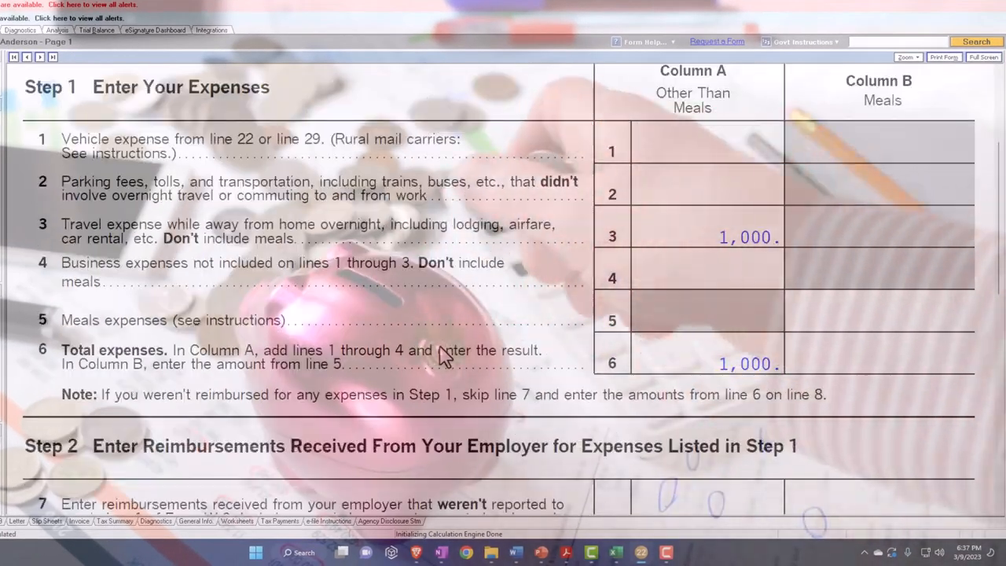
pyautogui.scroll(-3)
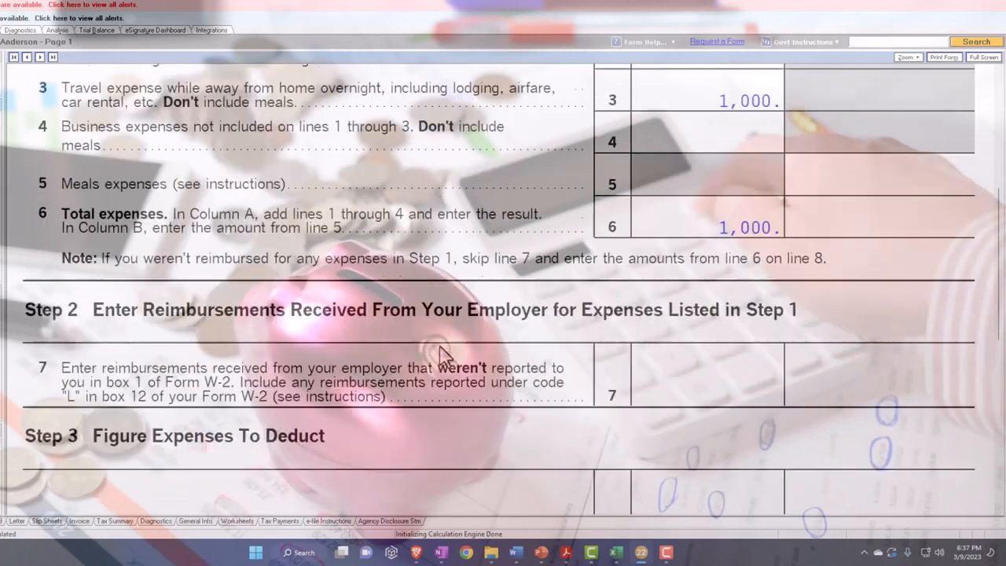
pyautogui.scroll(-3)
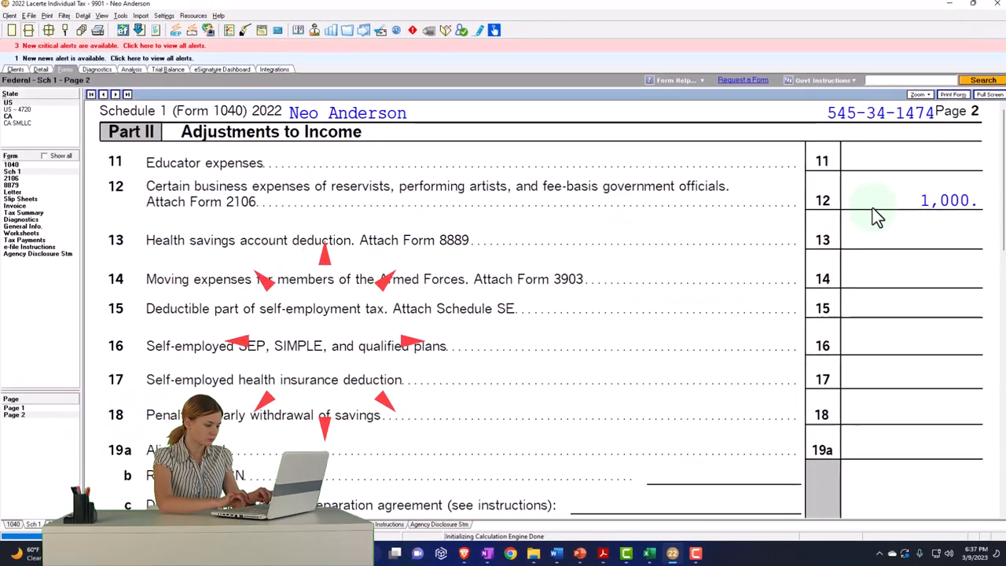
# Scroll Form 1040 page 1 to the line 10 adjustment and line 11 AGI
pyautogui.scroll(-3)
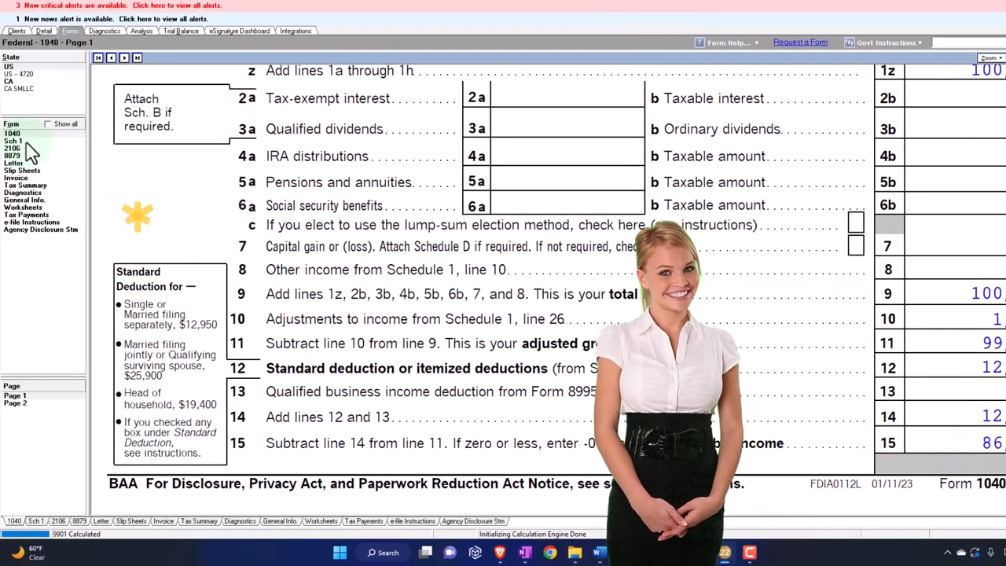
# Select Sch 1 and its Page 2 to see the 1,000 on line 12
pyautogui.click(13, 140)
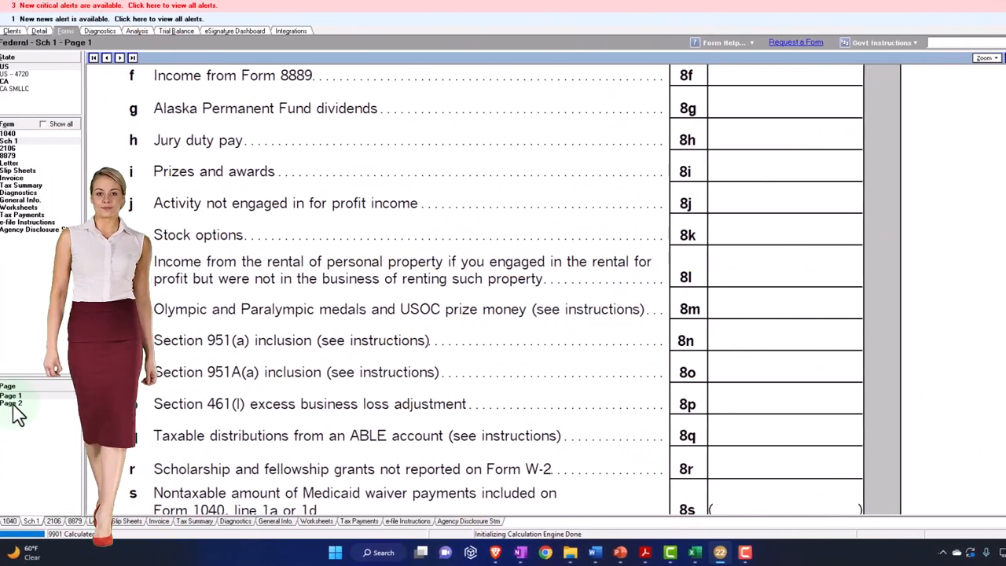
pyautogui.click(12, 403)
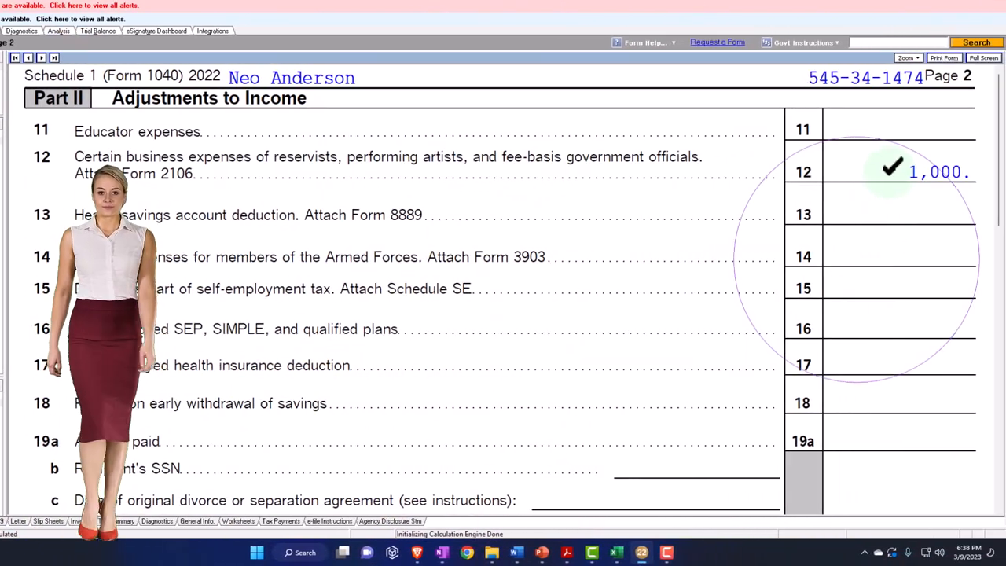
# Trace line 12 via Performing Artists Activity 1 to the 2106 1,000 overnight travel entry
pyautogui.click(935, 171)
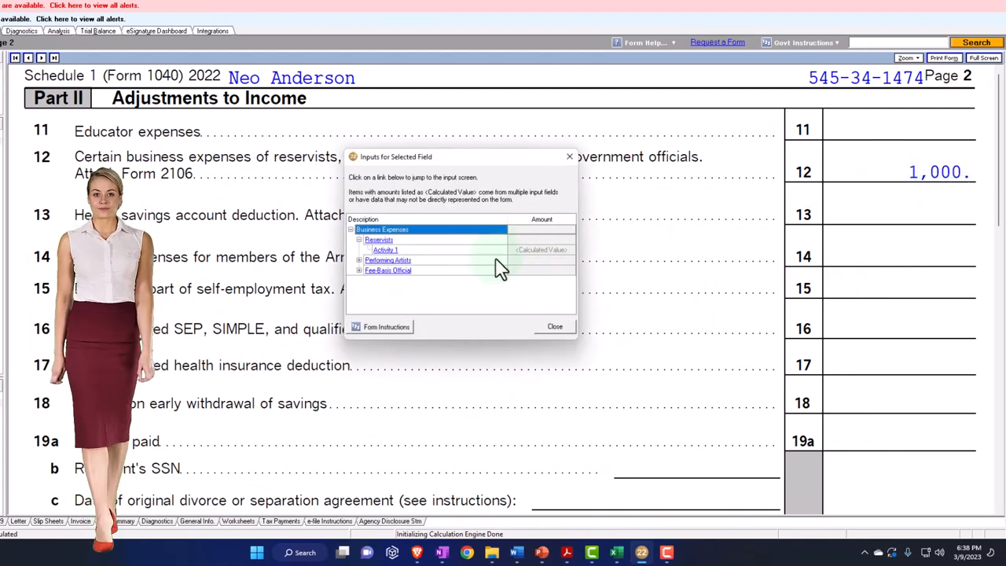
pyautogui.click(359, 260)
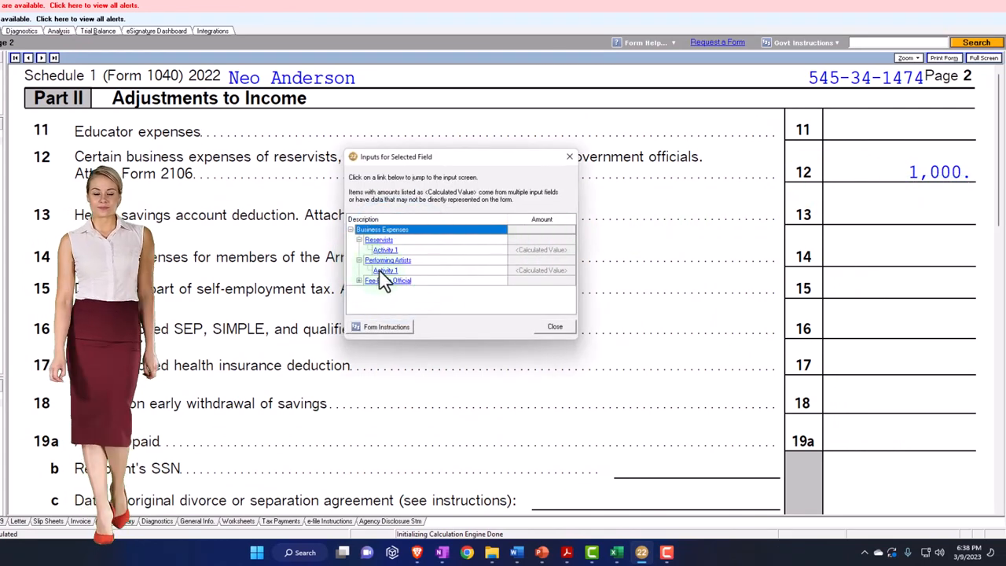
pyautogui.click(384, 271)
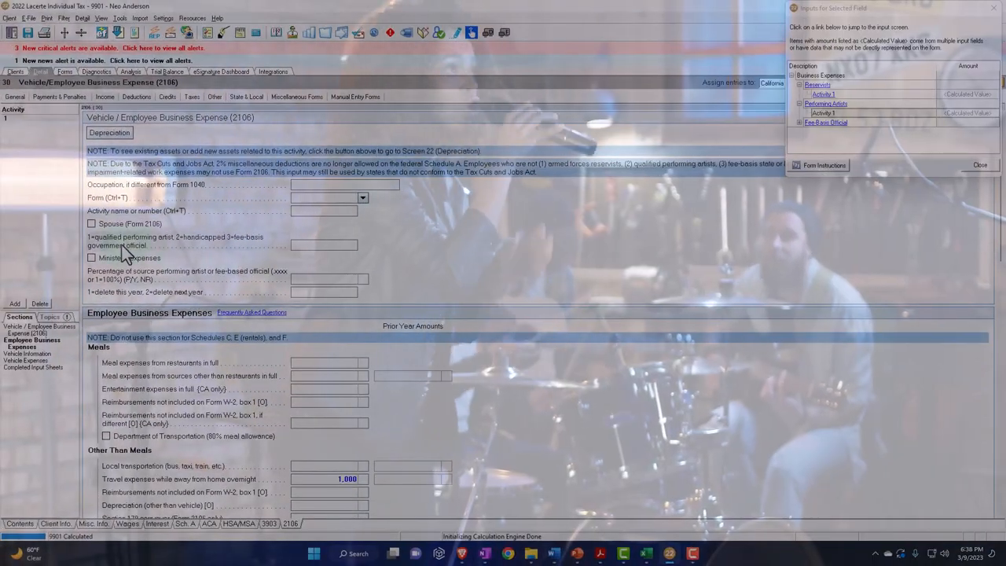
pyautogui.moveTo(280, 252)
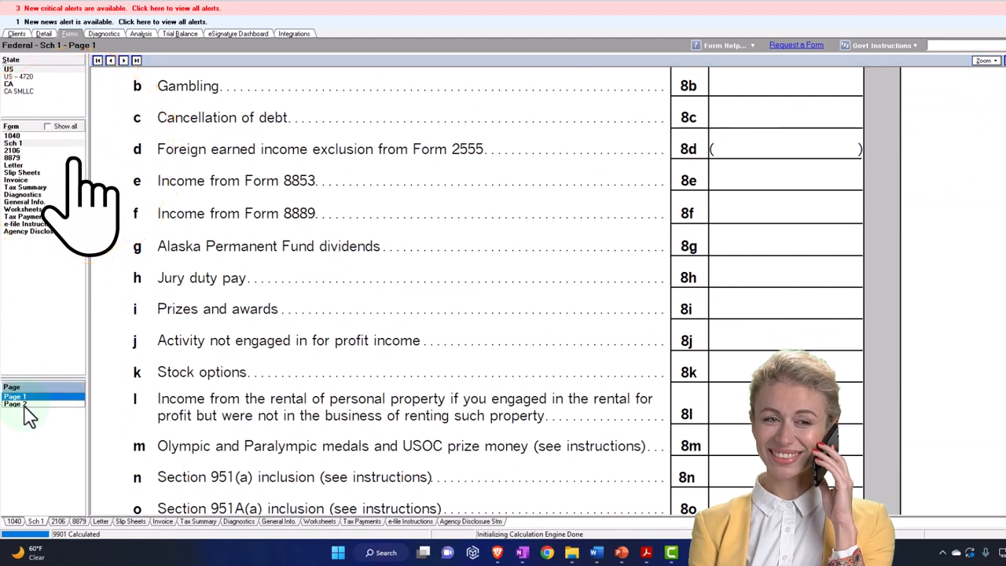
# Trace line 12 to Fee-Basis Official Activity 1, then check 1040's 1,000 adjustment and 99,000 AGI
pyautogui.click(20, 404)
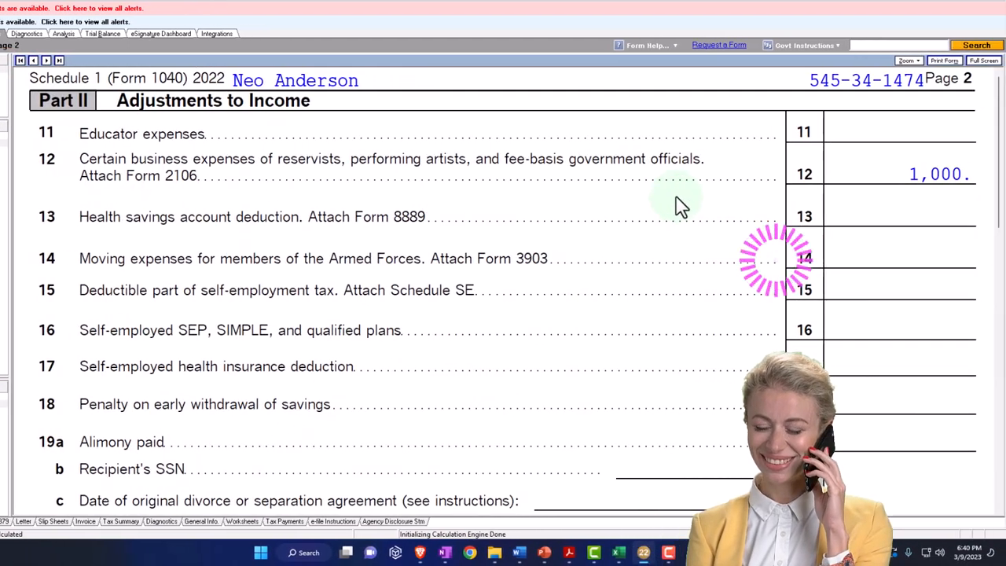
pyautogui.click(935, 174)
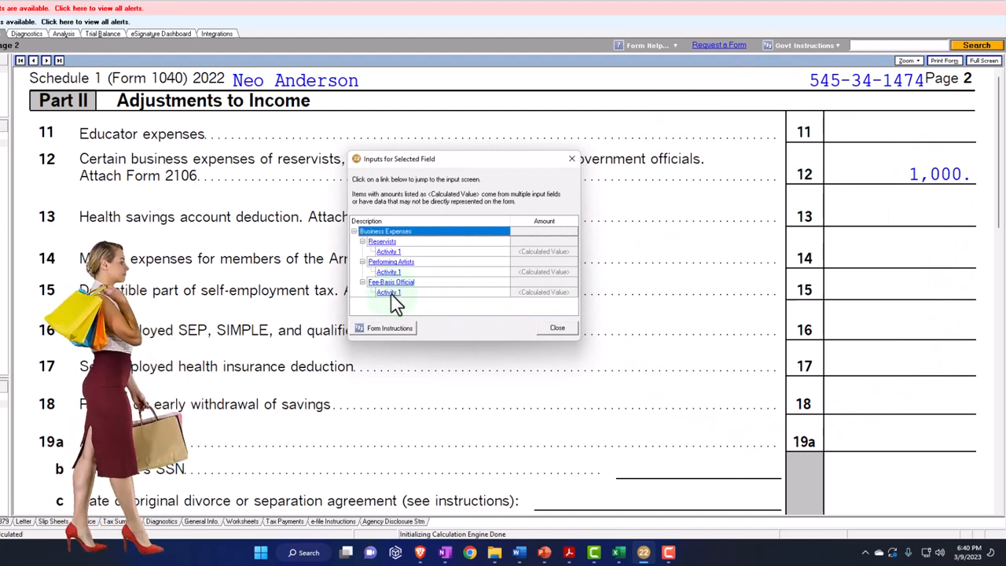
pyautogui.click(388, 292)
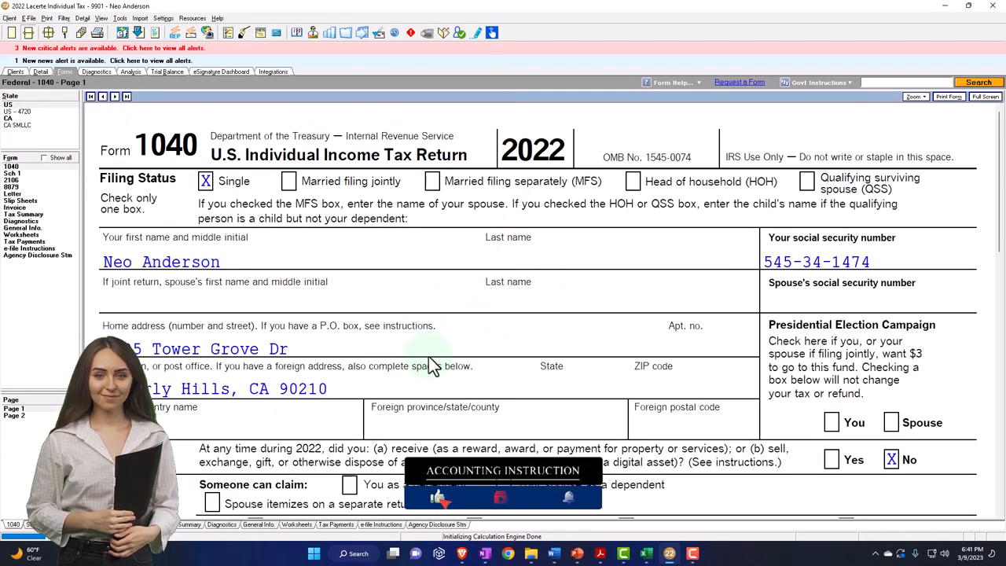
pyautogui.scroll(-3)
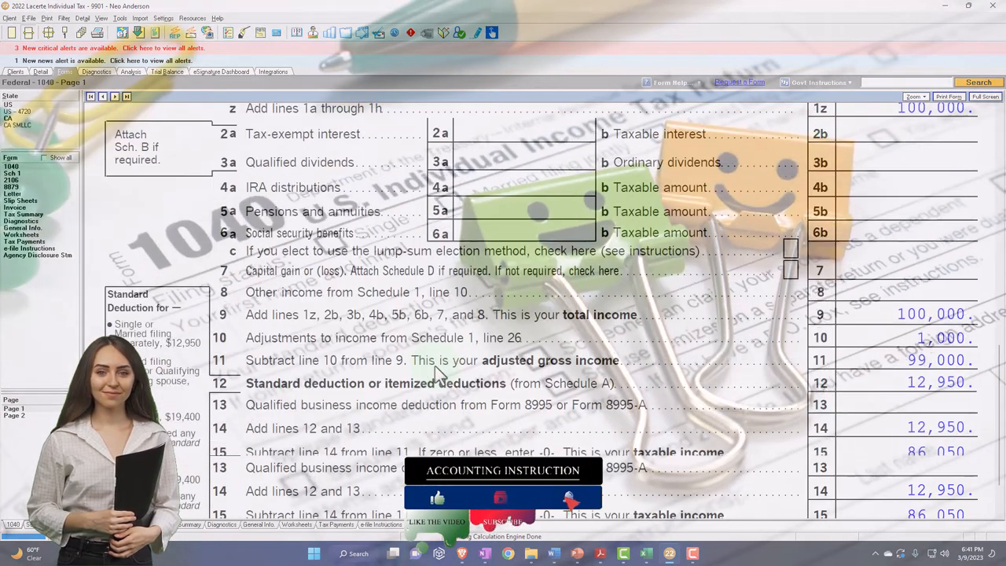